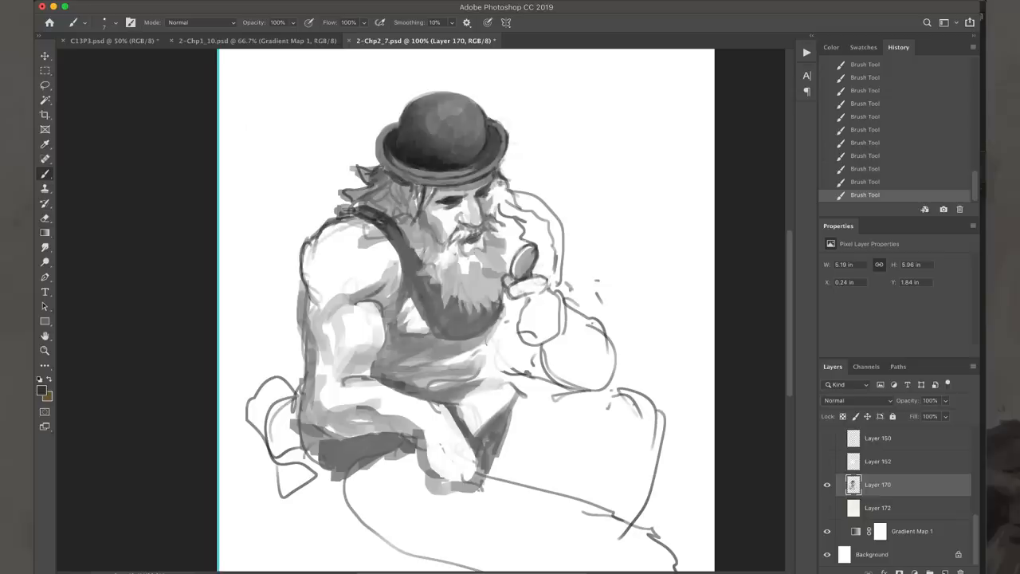
Brush fuller grey muscle shading onto the figure's shoulder and upper arm on Layer 170
{"action": "left_click_drag", "start_coordinate": [359, 184], "coordinate": [375, 199]}
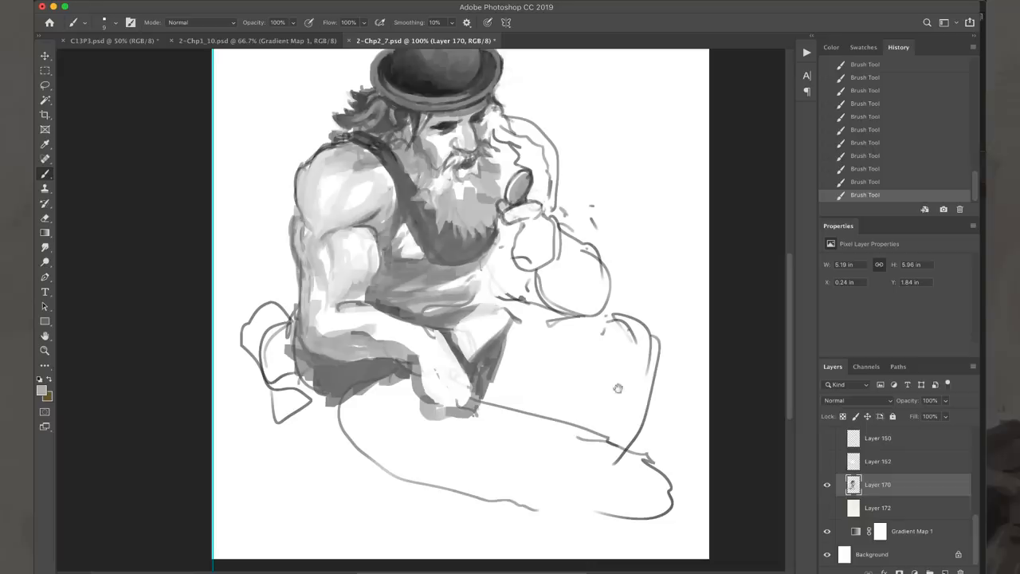
{"action": "left_click_drag", "start_coordinate": [619, 389], "coordinate": [465, 280]}
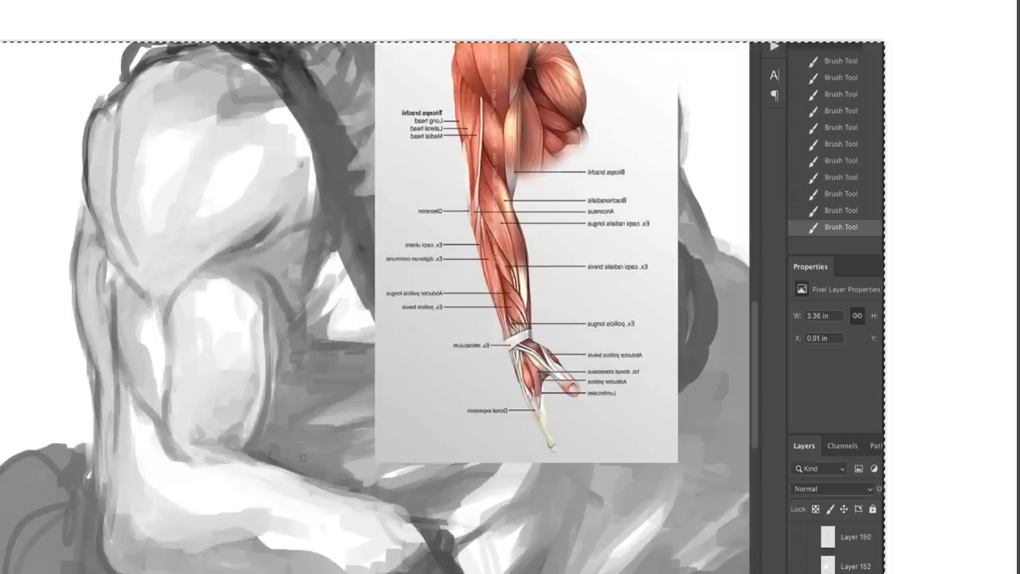
Brush greyscale values onto the figure's arm to build the shaded muscle
{"action": "left_click_drag", "start_coordinate": [475, 55], "coordinate": [497, 112]}
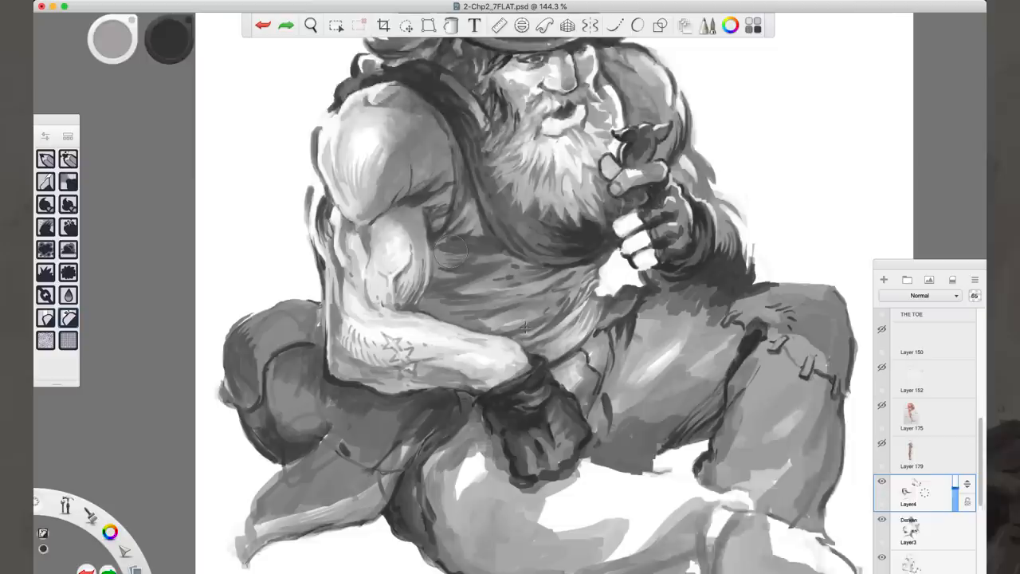
Switch to the sepia-toned document and refine the boots and lower legs with brushwork
{"action": "left_click", "coordinate": [311, 26]}
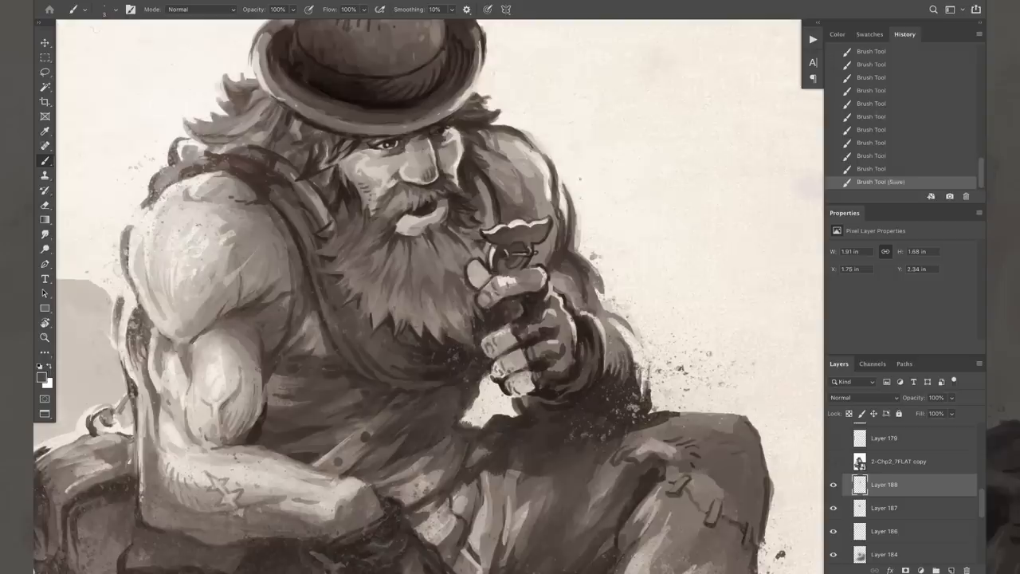
{"action": "left_click", "coordinate": [274, 9]}
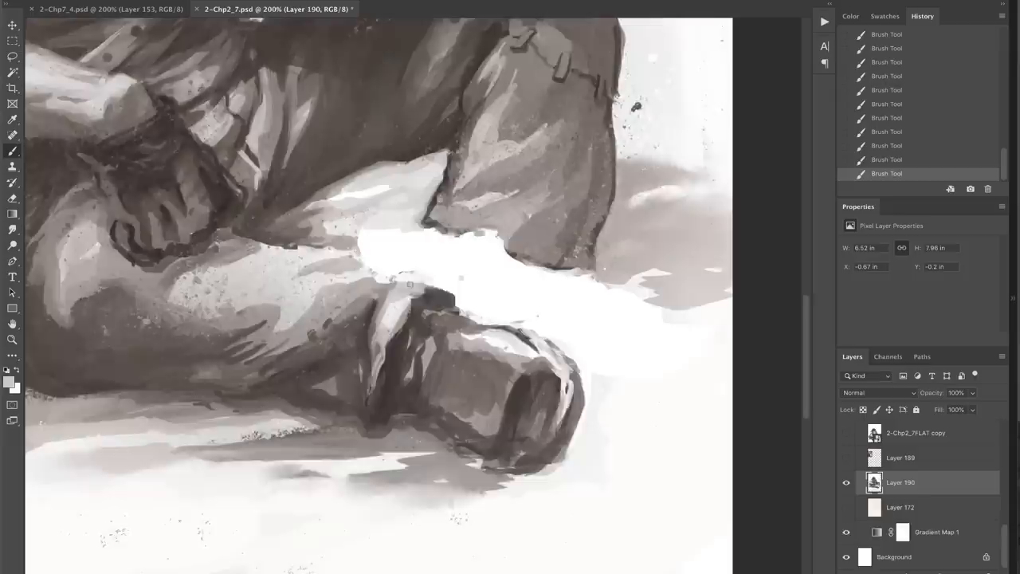